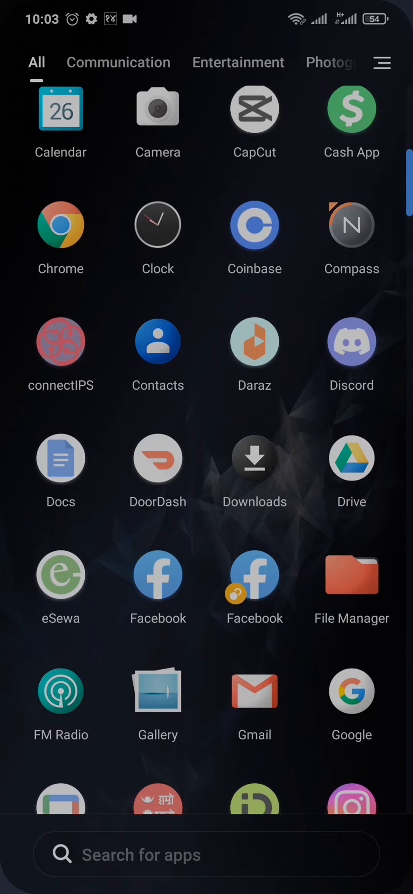
- Play the cartoon video from the Watch feed in the full player and toggle its speaker
{"action": "scroll", "scroll_direction": "down", "scroll_amount": 3}
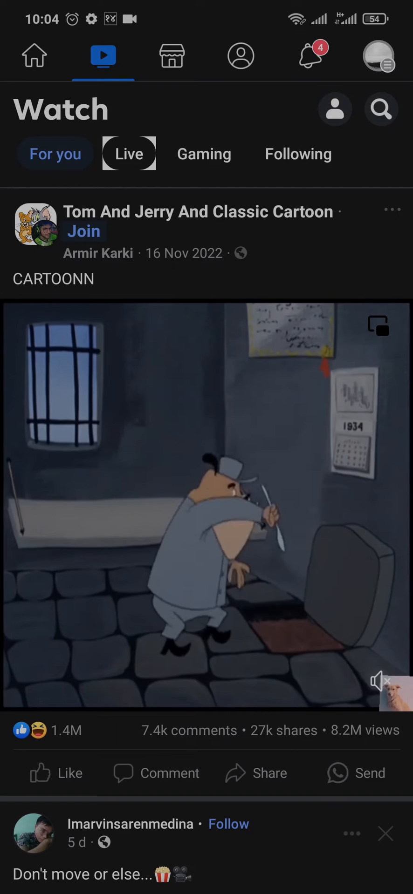
{"action": "left_click", "coordinate": [207, 513]}
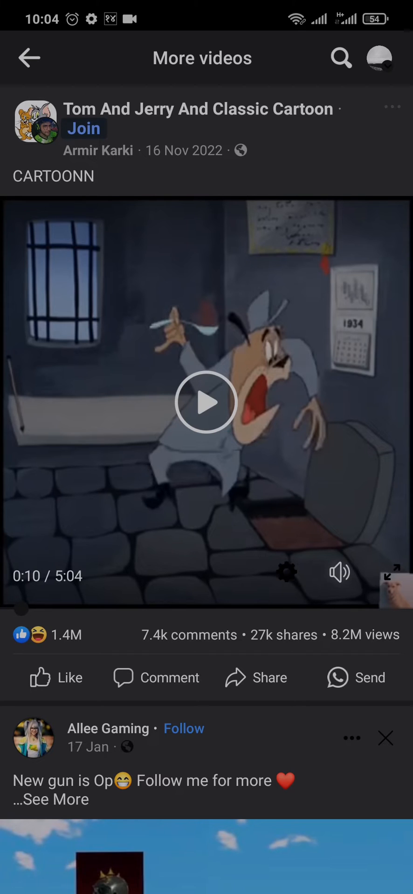
{"action": "left_click", "coordinate": [339, 573]}
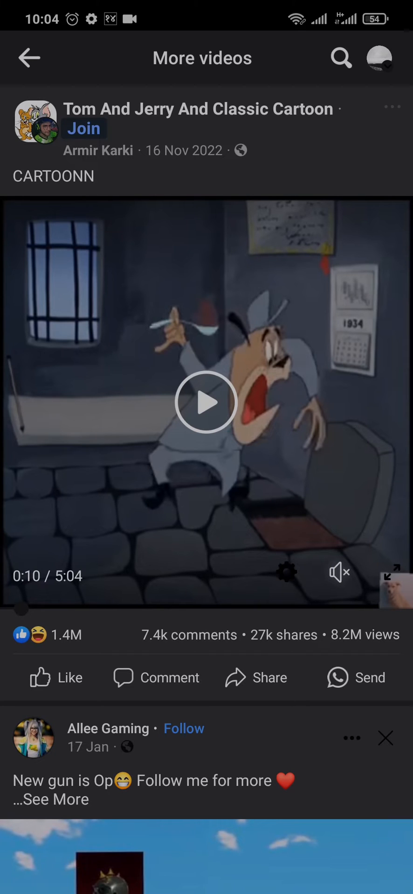
- Toggle the playback controls, then return from the player to the home feed
{"action": "left_click", "coordinate": [206, 403]}
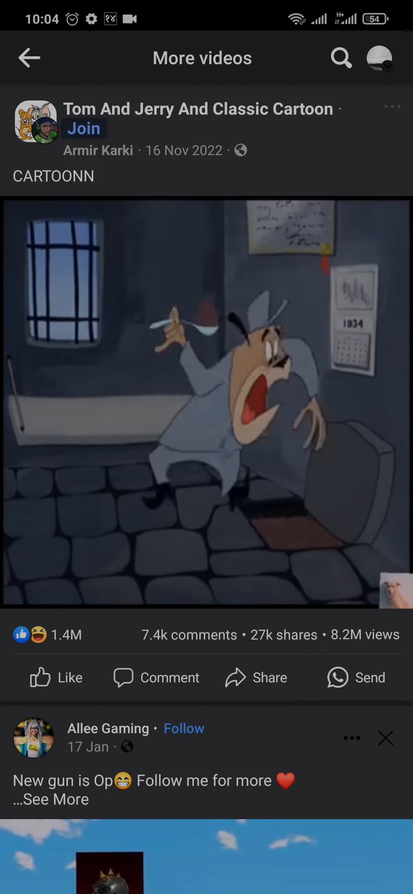
{"action": "left_click", "coordinate": [207, 402]}
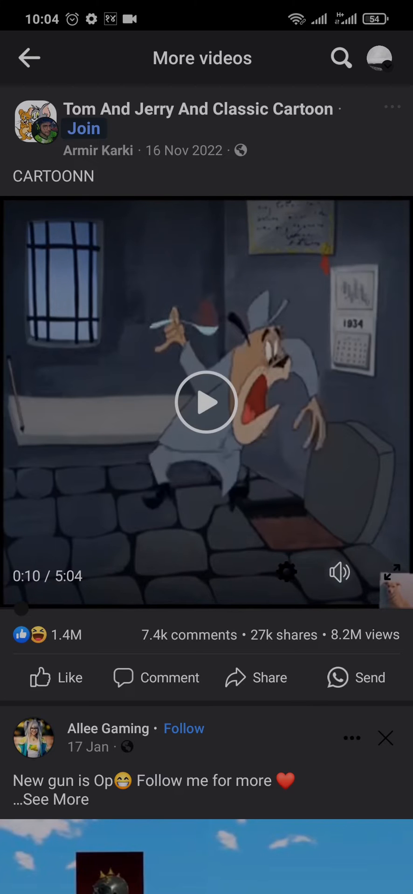
{"action": "left_click", "coordinate": [28, 58]}
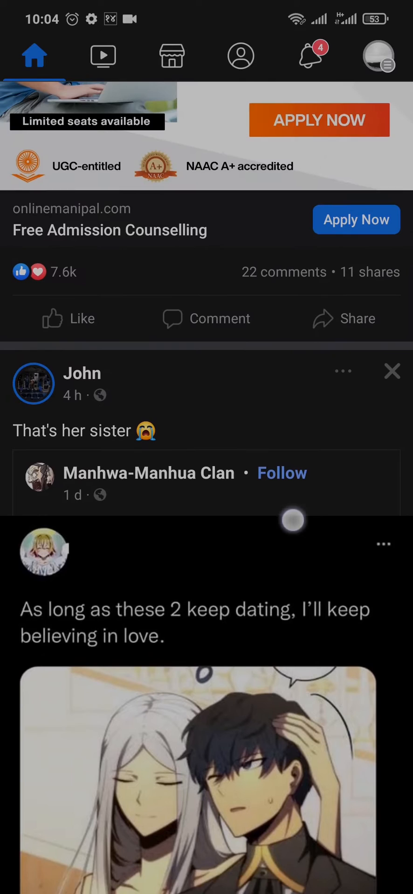
- Reach the Facebook settings list via the main menu's Settings & privacy
{"action": "scroll", "scroll_direction": "down", "scroll_amount": 3}
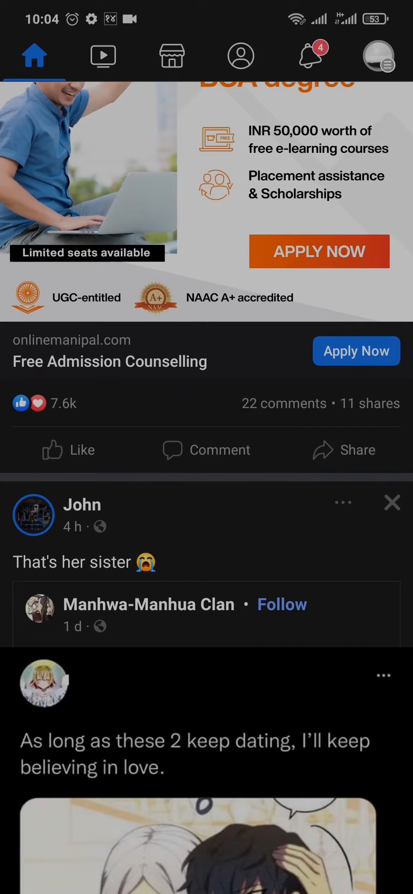
{"action": "scroll", "scroll_direction": "down", "scroll_amount": 3}
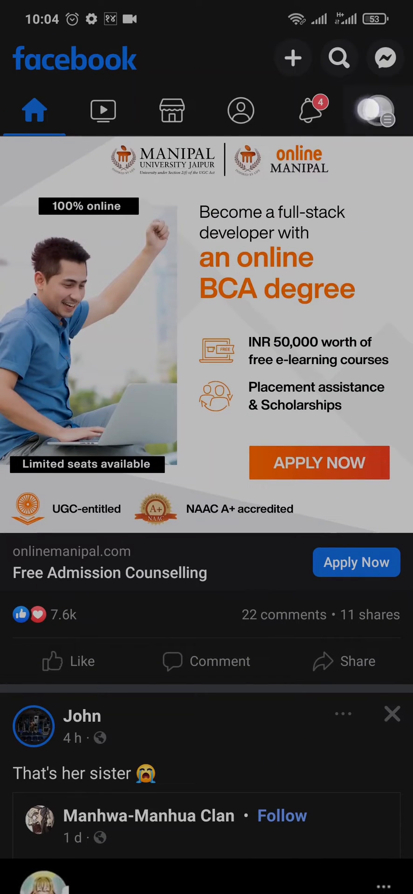
{"action": "left_click", "coordinate": [377, 110]}
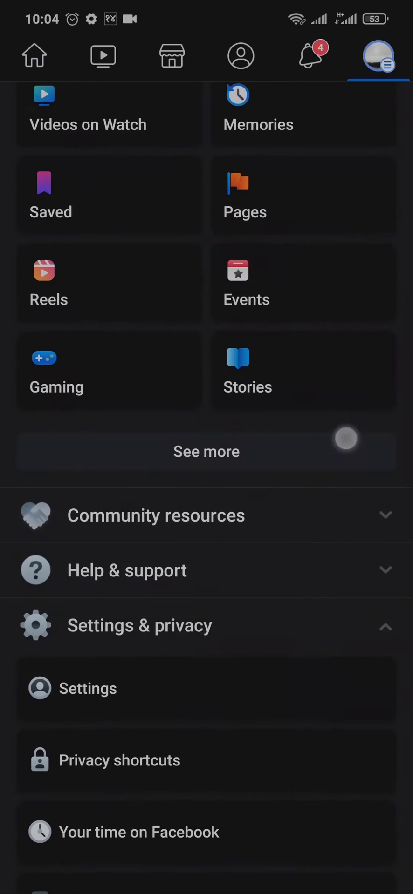
{"action": "scroll", "scroll_direction": "down", "scroll_amount": 3}
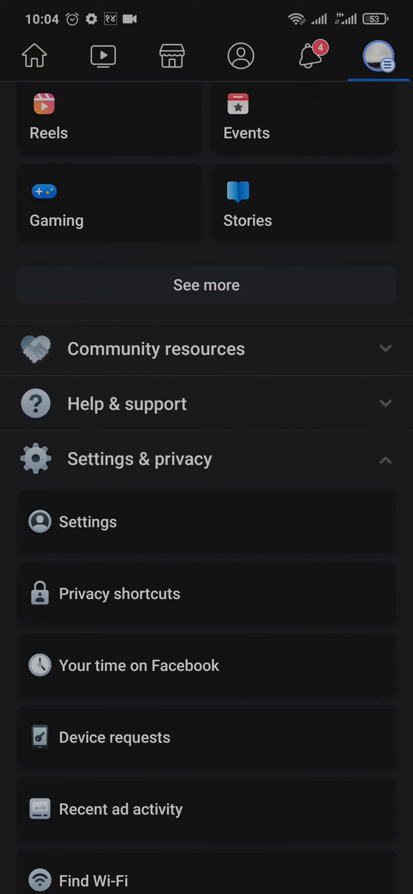
{"action": "left_click", "coordinate": [88, 522]}
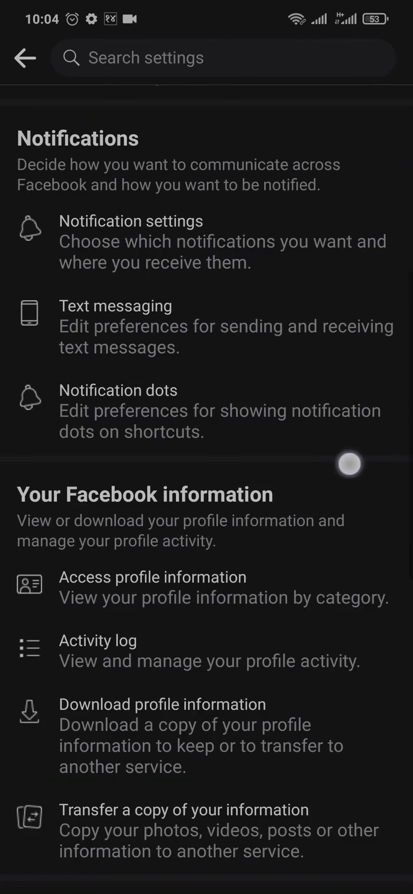
- Scroll the settings list down to the Media and contacts section
{"action": "scroll", "scroll_direction": "down", "scroll_amount": 3}
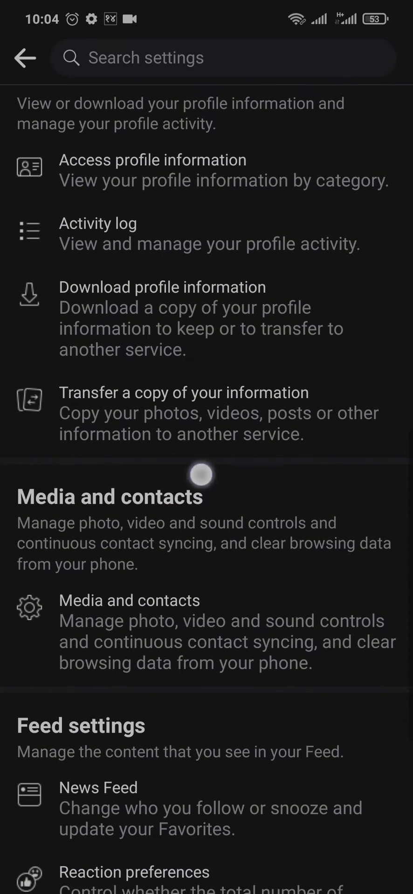
{"action": "scroll", "scroll_direction": "down", "scroll_amount": 3}
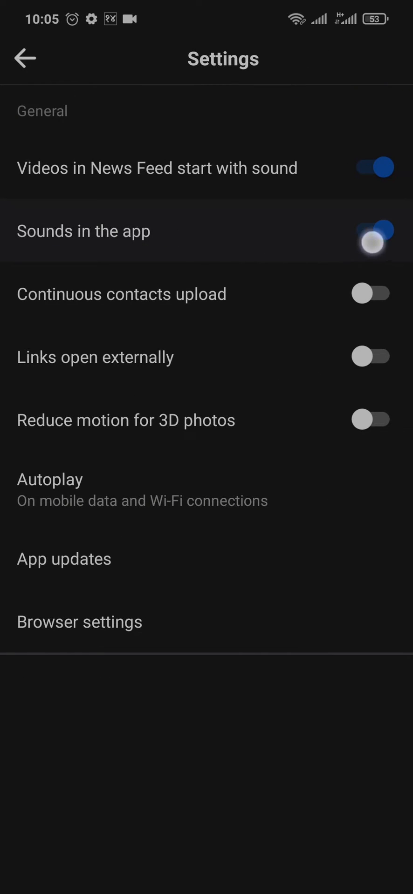
- Switch on 'Sounds in the app' and 'Videos in News Feed start with sound', then leave Facebook for the app list
{"action": "left_click", "coordinate": [374, 243]}
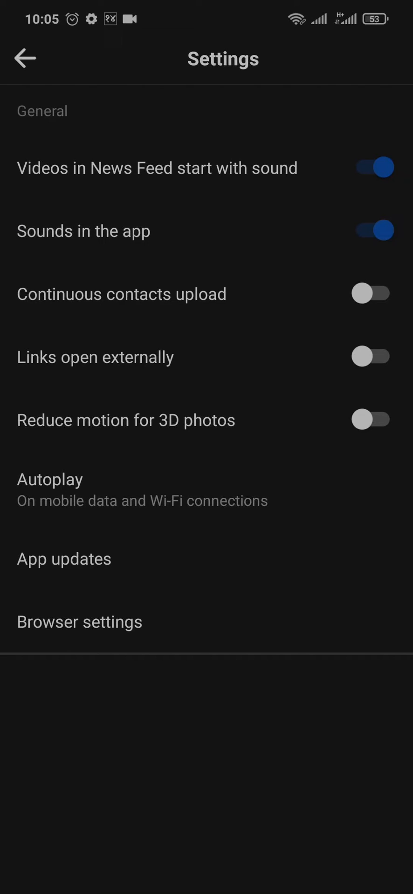
{"action": "left_click", "coordinate": [372, 230]}
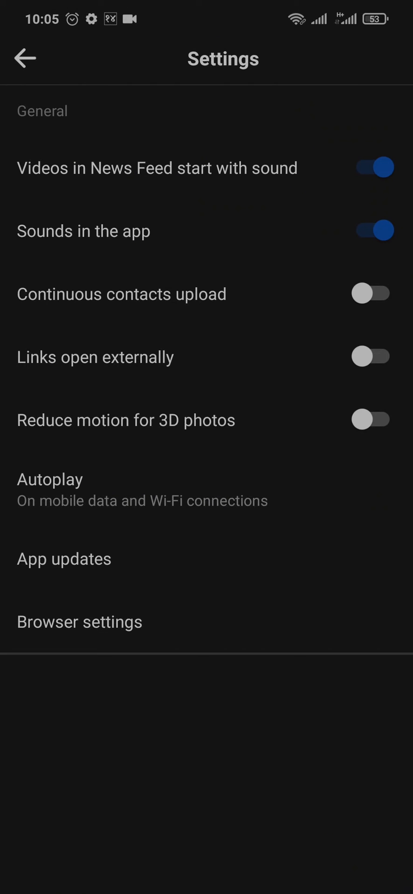
{"action": "left_click", "coordinate": [375, 168]}
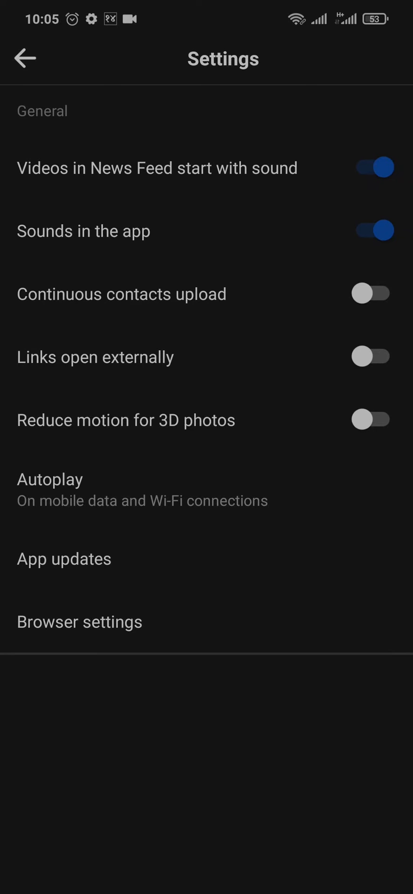
{"action": "left_click", "coordinate": [302, 341]}
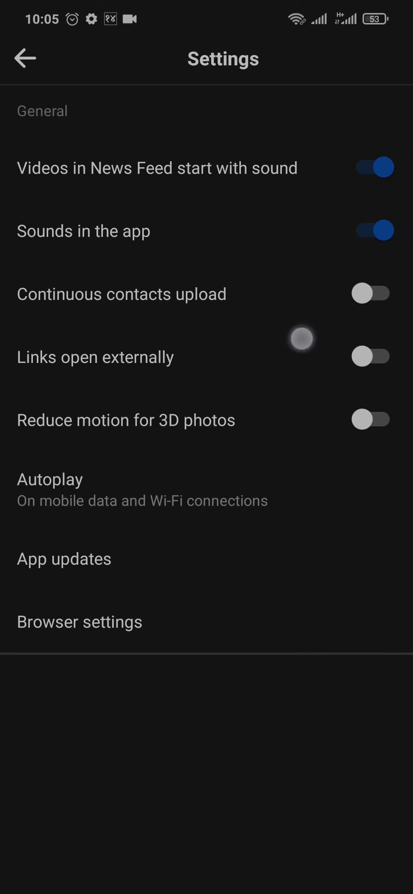
{"action": "key", "text": "HOME"}
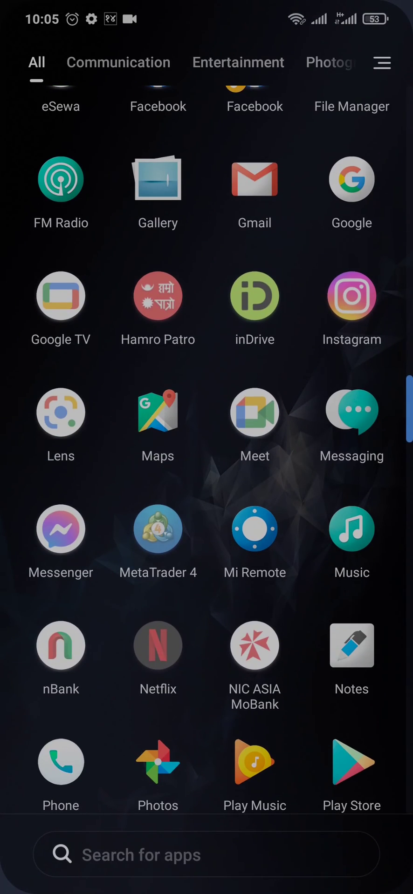
{"action": "scroll", "scroll_direction": "down", "scroll_amount": 3}
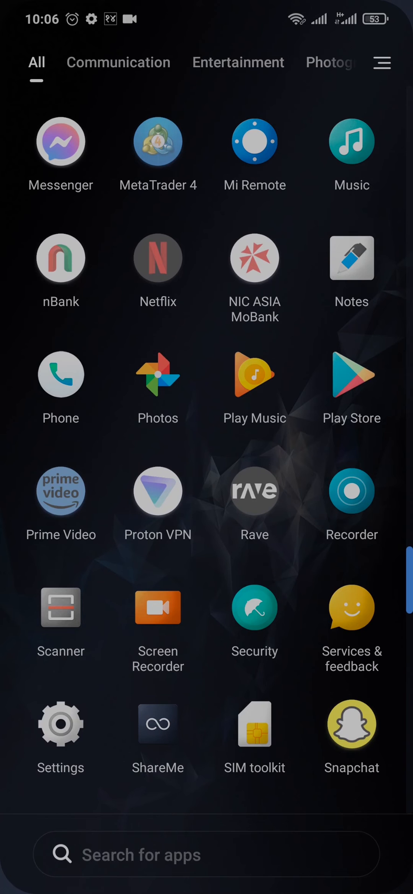
{"action": "scroll", "scroll_direction": "down", "scroll_amount": 3}
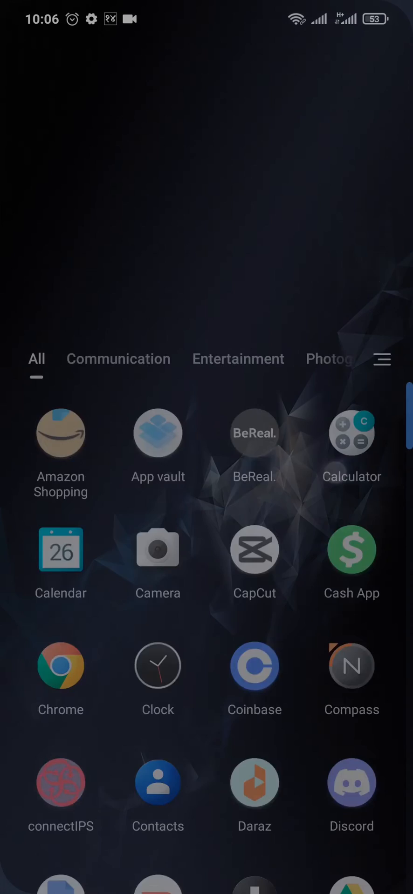
{"action": "scroll", "scroll_direction": "down", "scroll_amount": 3}
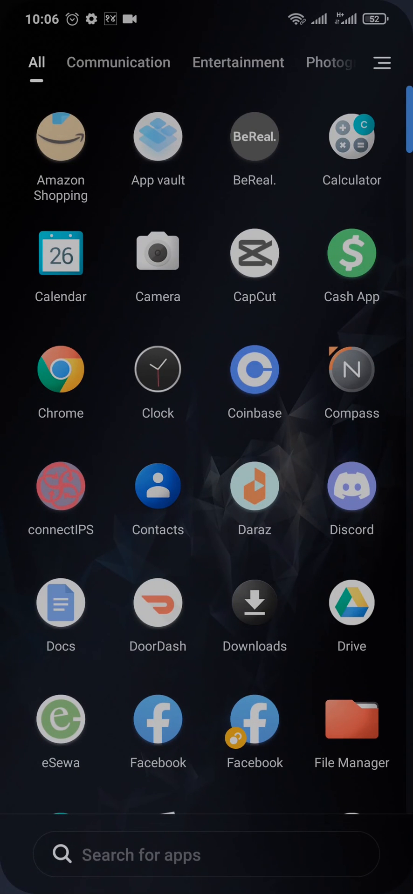